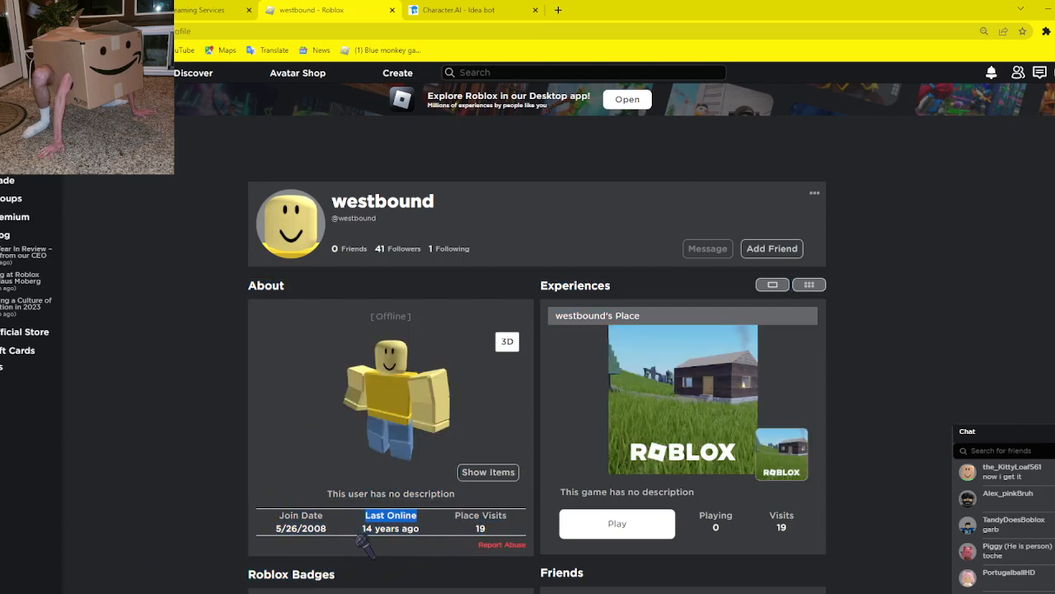
pyautogui.moveTo(122, 481)
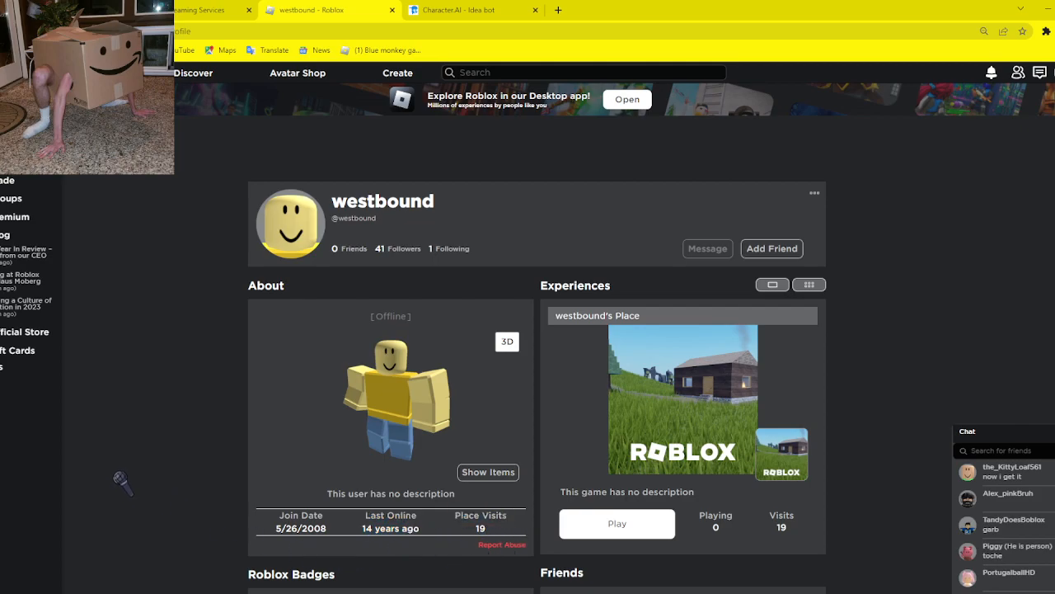
pyautogui.scroll(-3)
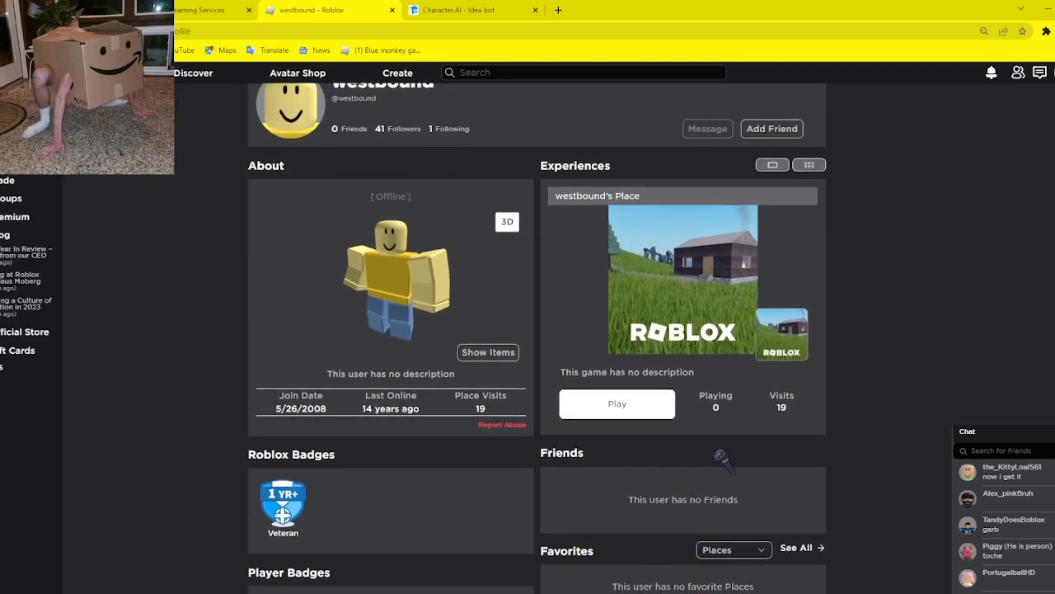
pyautogui.scroll(-3)
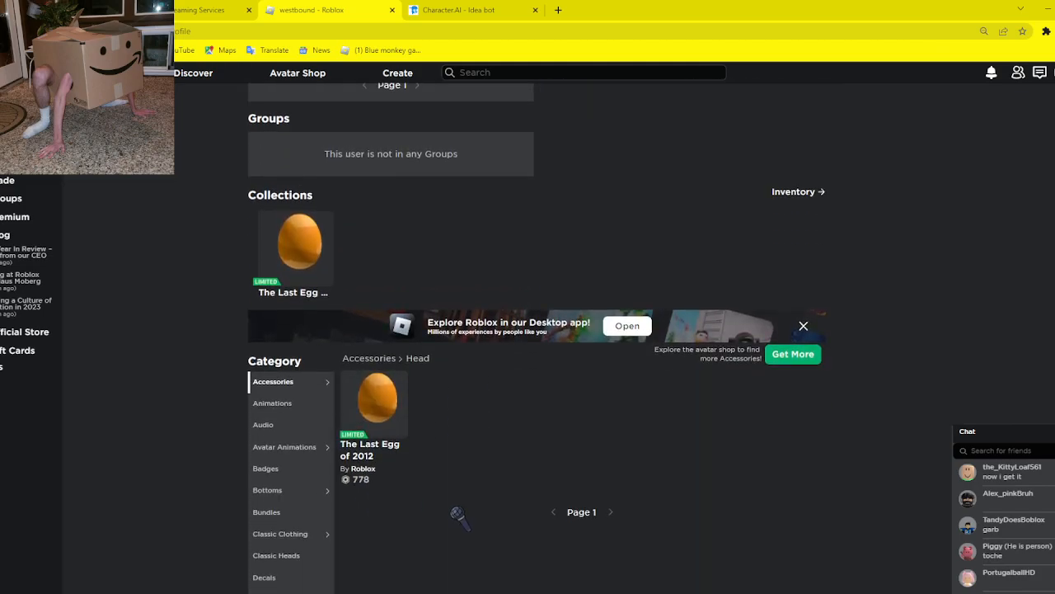
pyautogui.scroll(3)
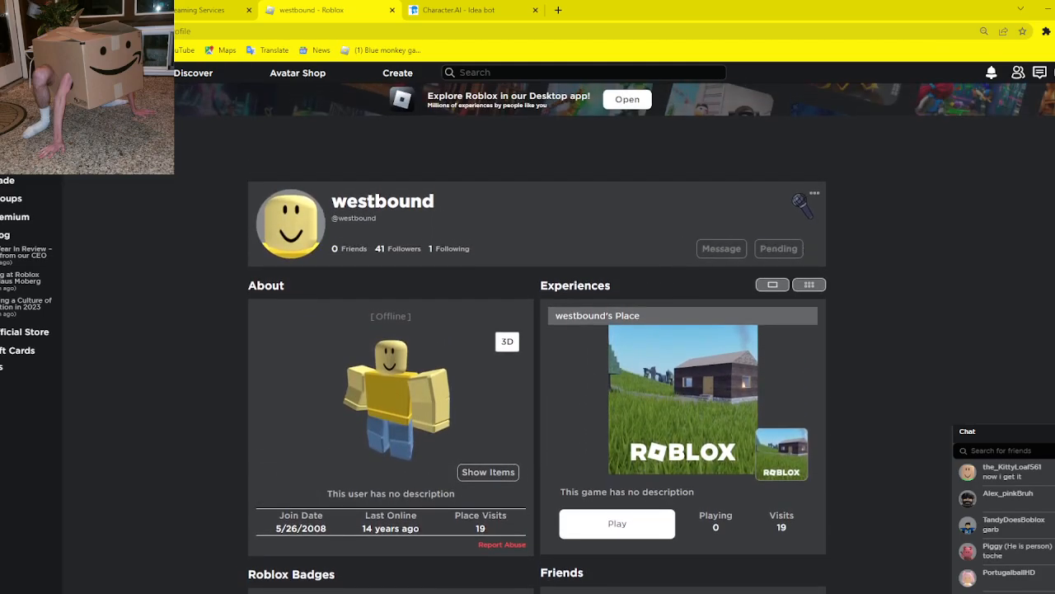
pyautogui.click(814, 193)
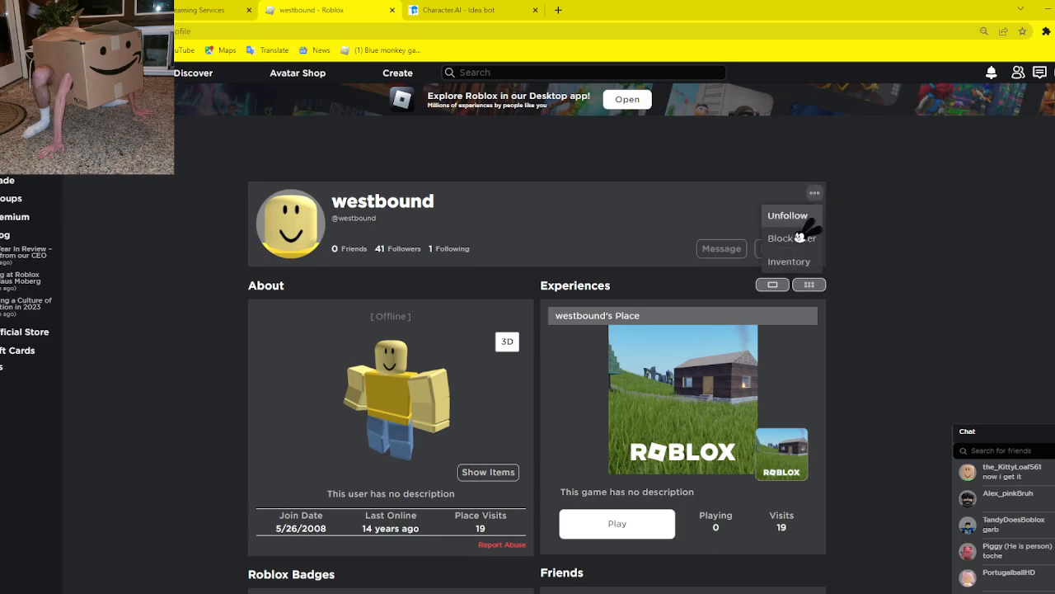
pyautogui.click(788, 249)
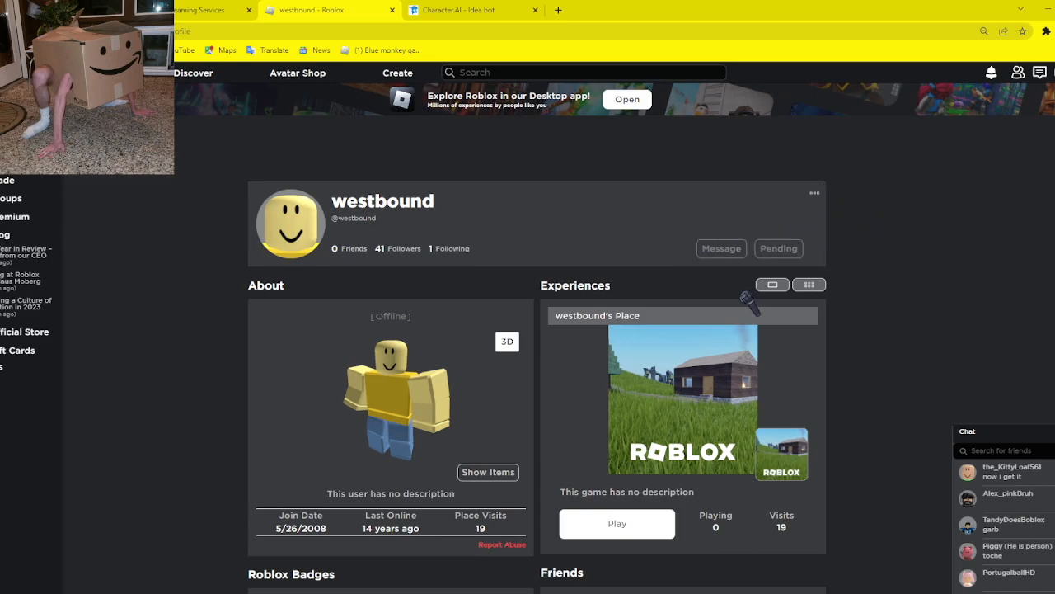
pyautogui.scroll(-3)
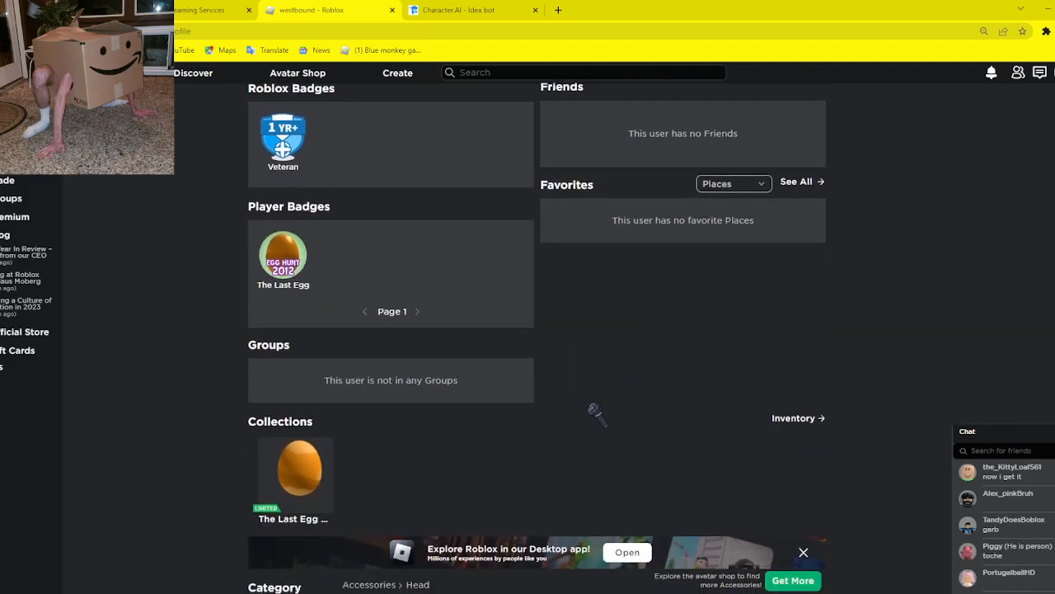
pyautogui.scroll(-3)
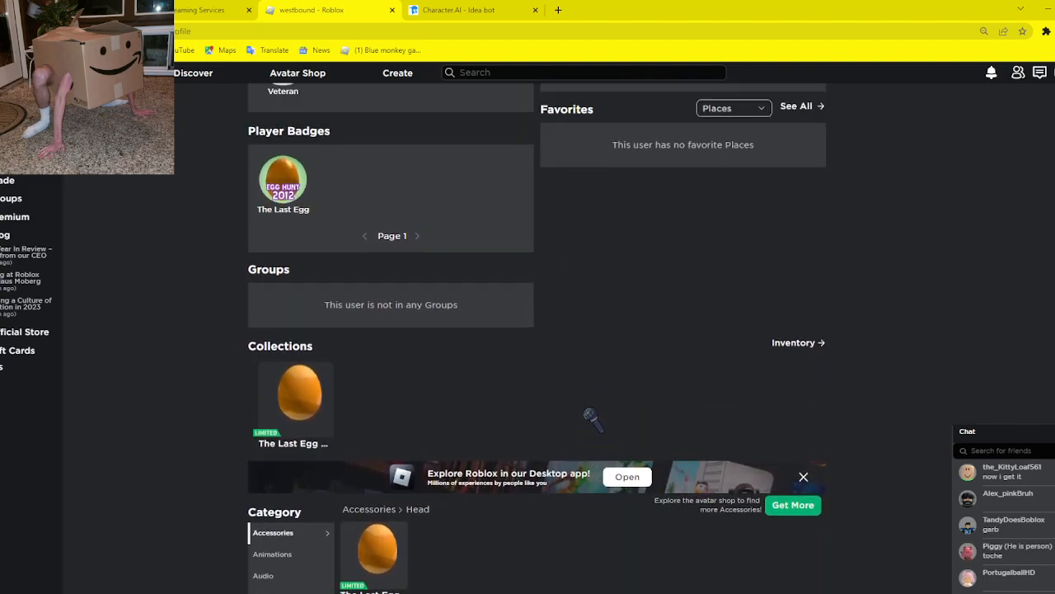
pyautogui.scroll(3)
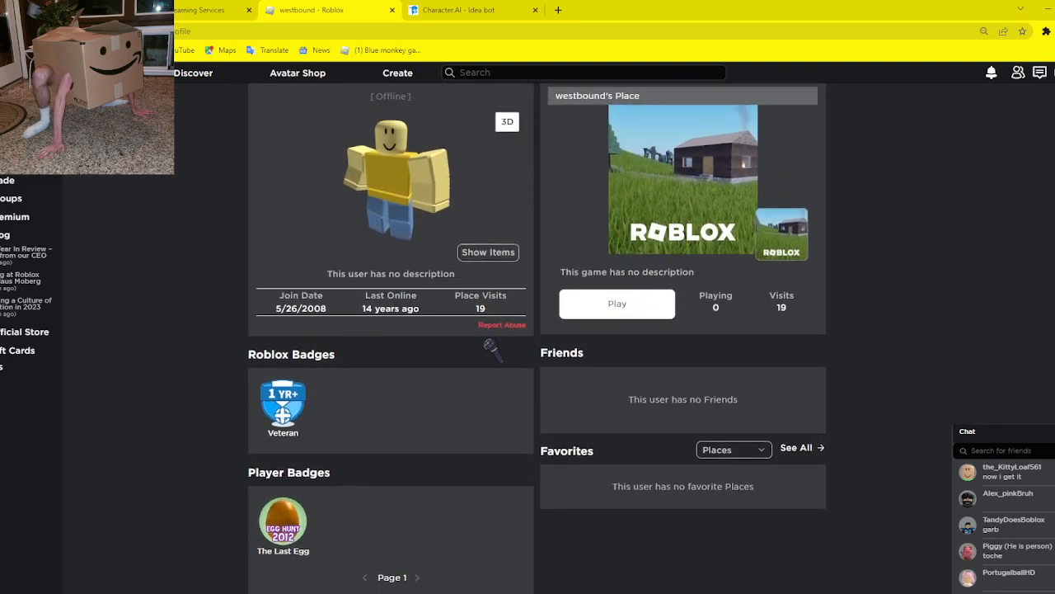
pyautogui.moveTo(363, 321)
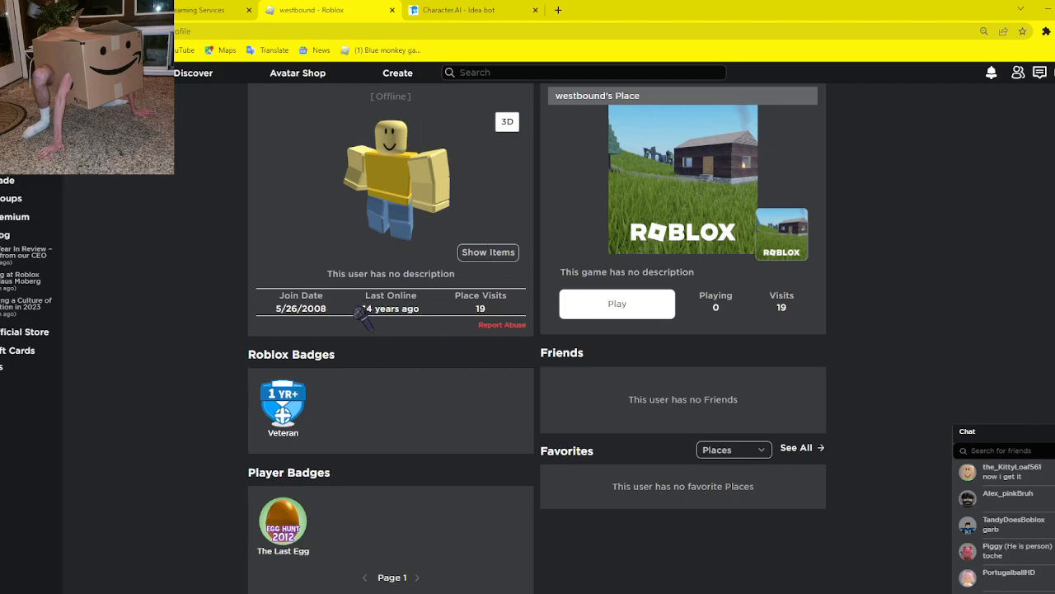
pyautogui.moveTo(329, 321)
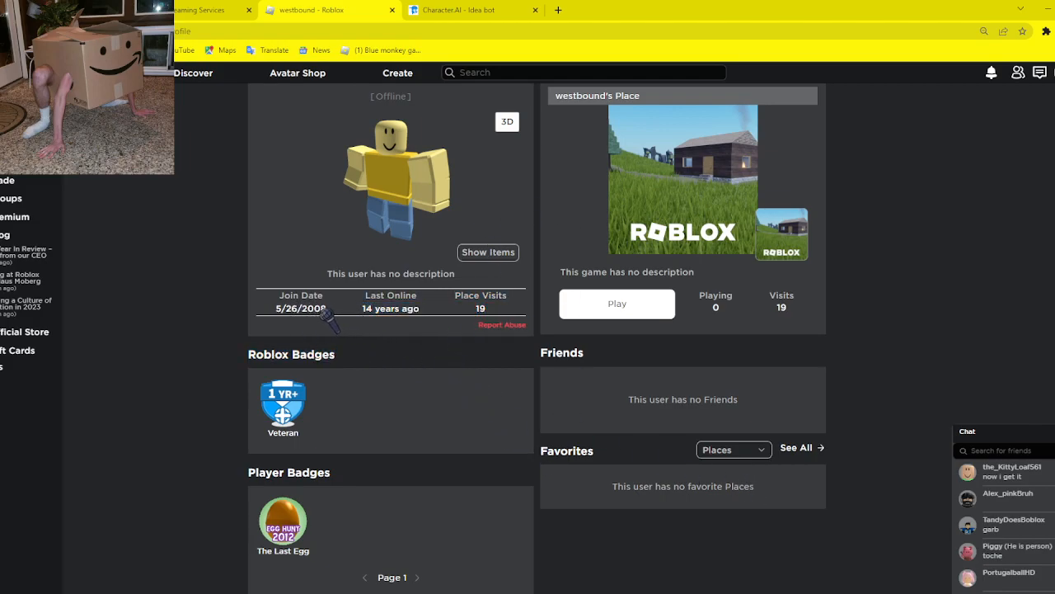
pyautogui.moveTo(508, 360)
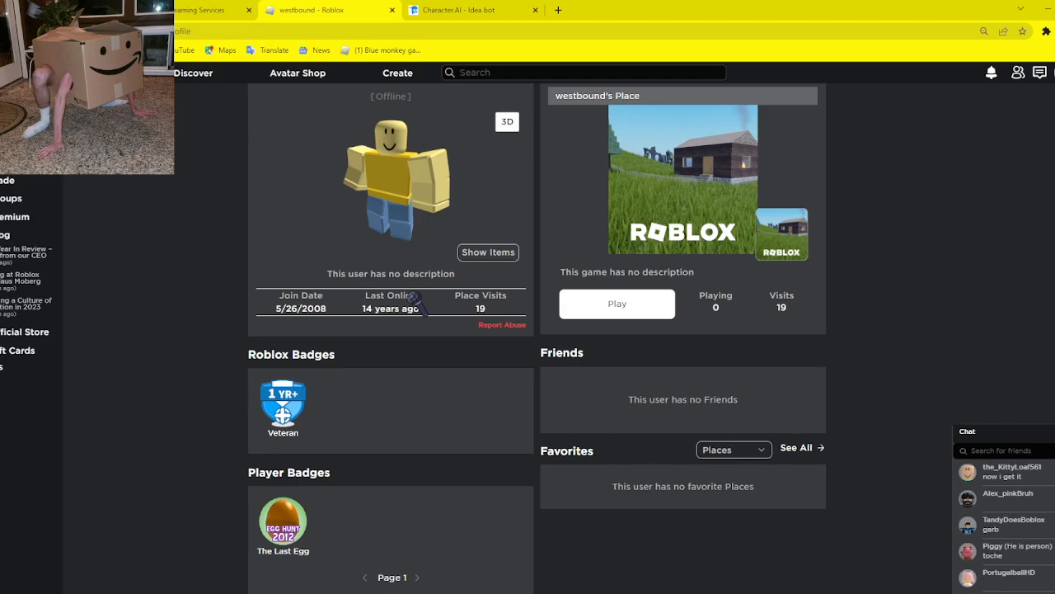
pyautogui.moveTo(349, 322)
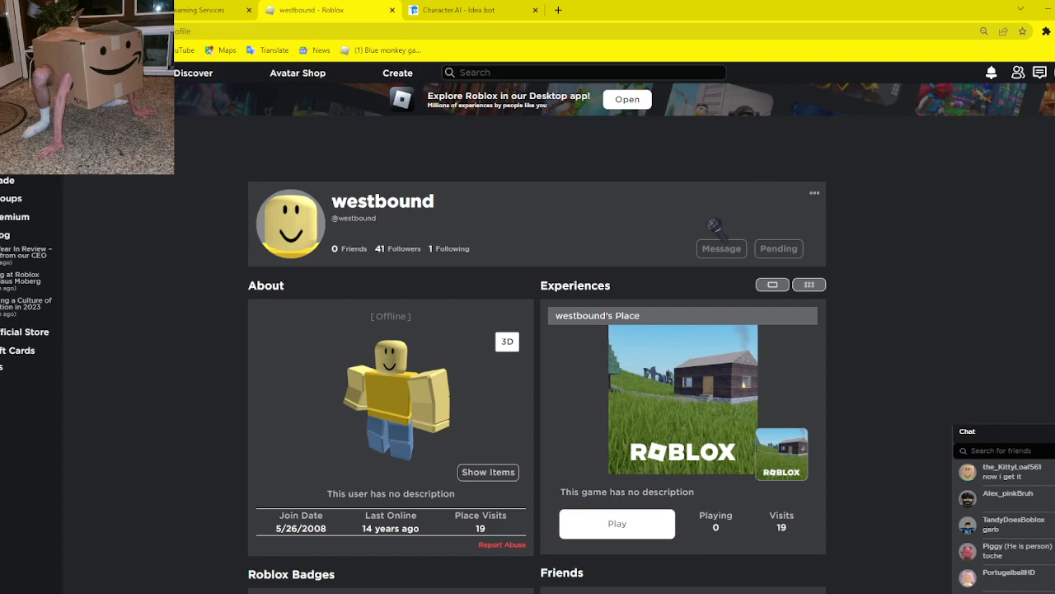
# Launch westbound's place via Play and allow the browser to open the Roblox app
pyautogui.click(617, 525)
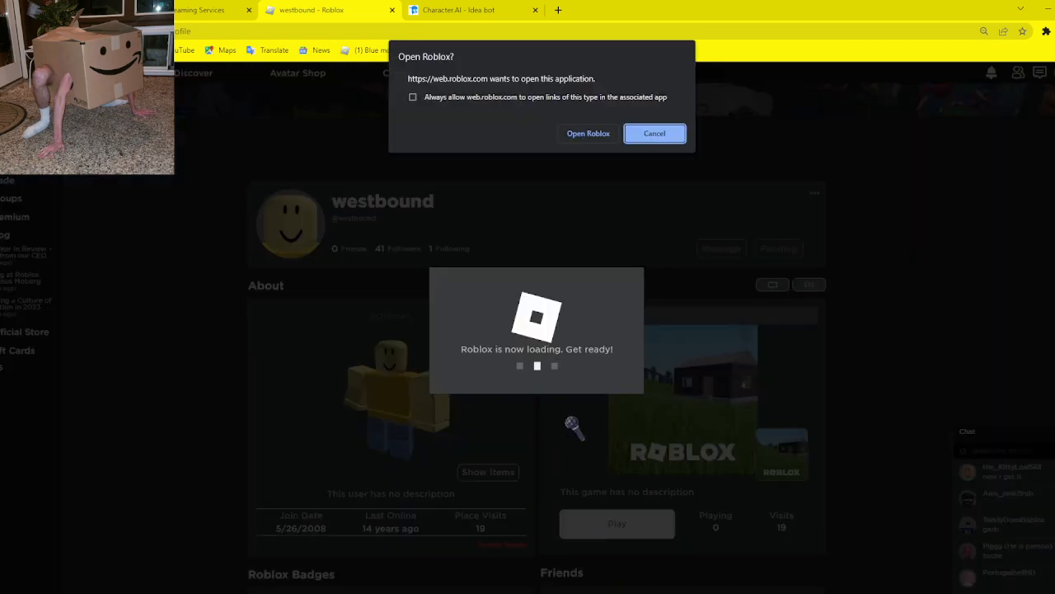
pyautogui.click(587, 132)
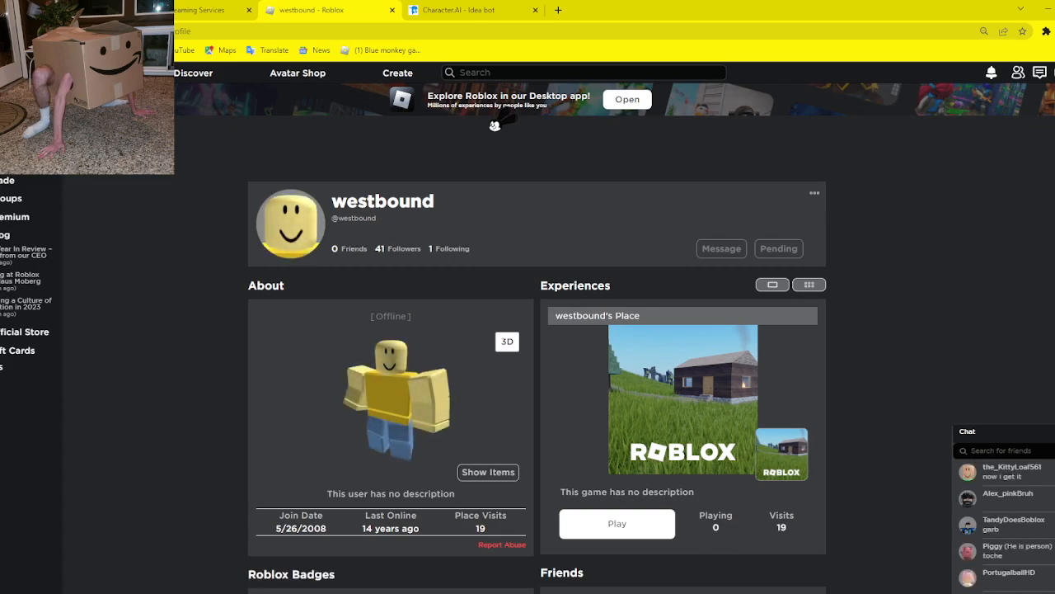
pyautogui.moveTo(715, 294)
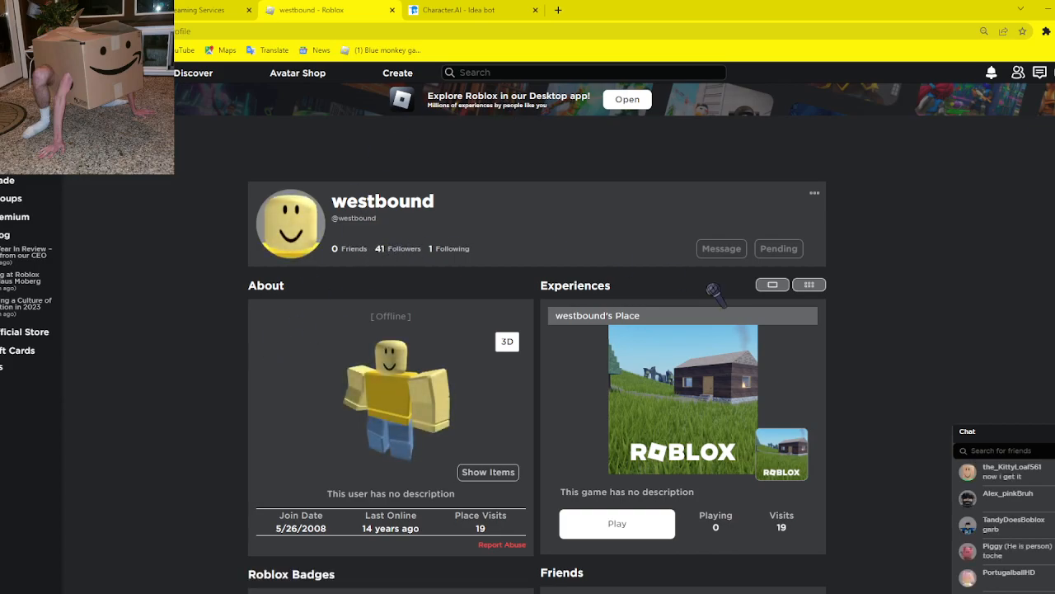
# Expand the Show Items panel of worn avatar items and view the badges below
pyautogui.click(488, 472)
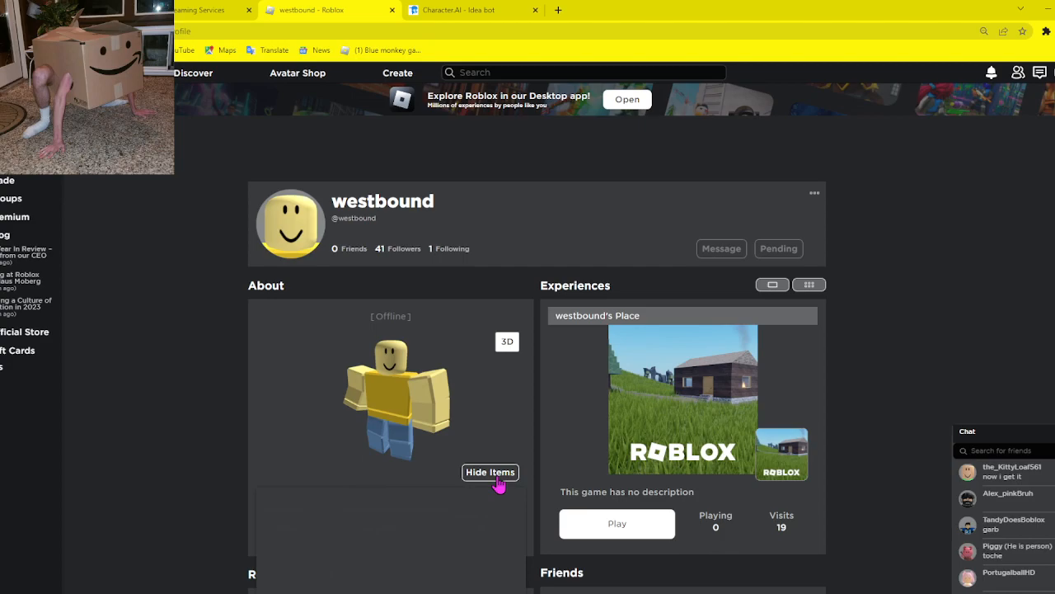
pyautogui.scroll(-3)
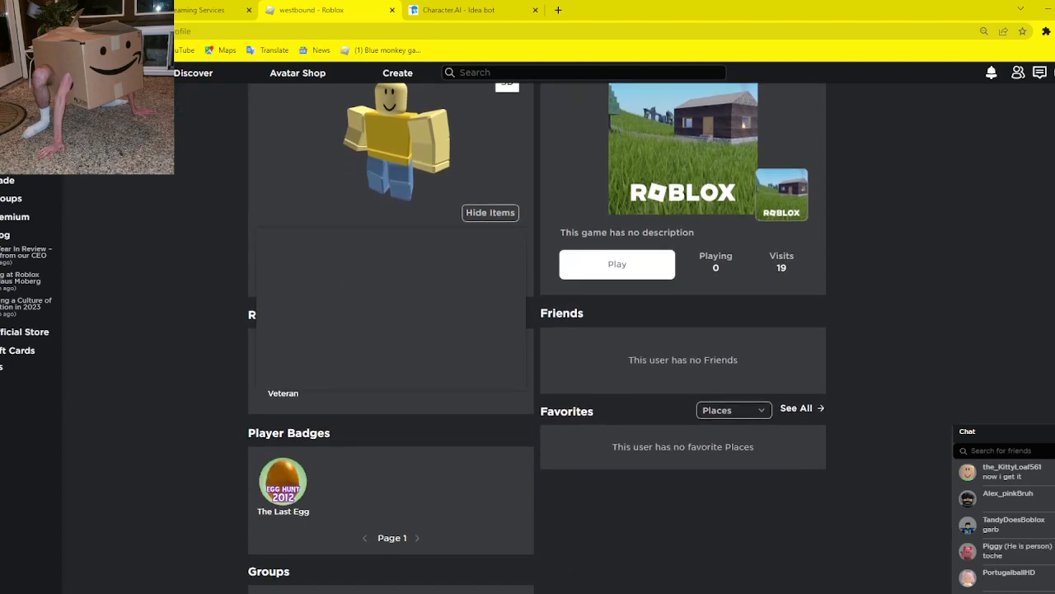